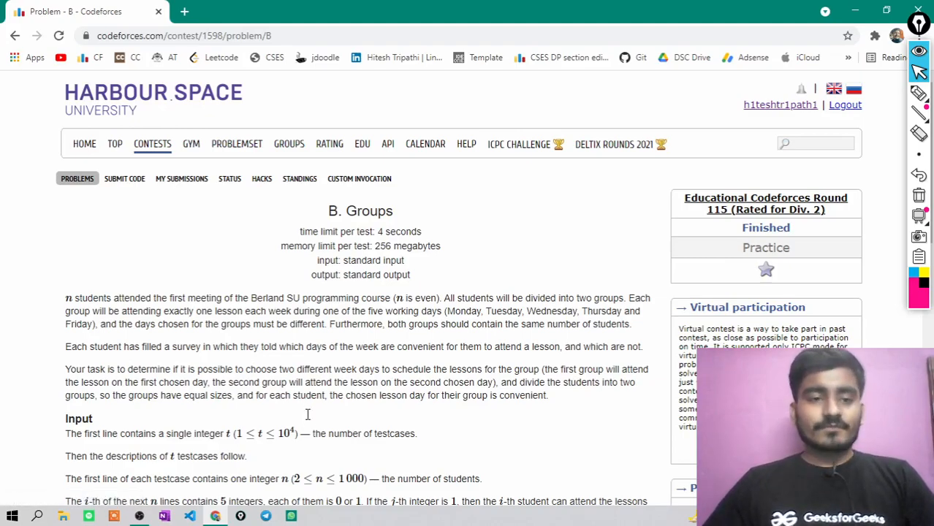
Underline 'which days of the week' and sketch the g1 and g2 group circles in pink pen.
scroll("down", 3)
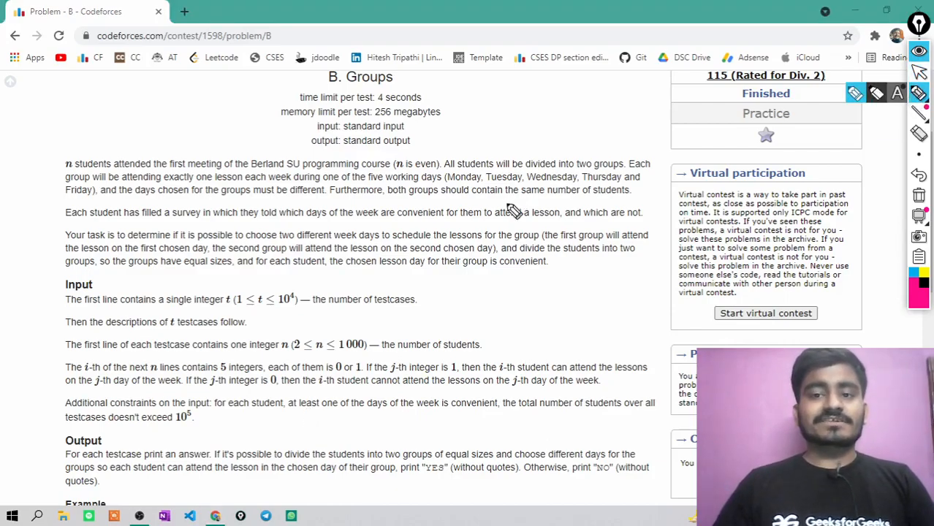
left_click_drag(387, 192, 630, 203)
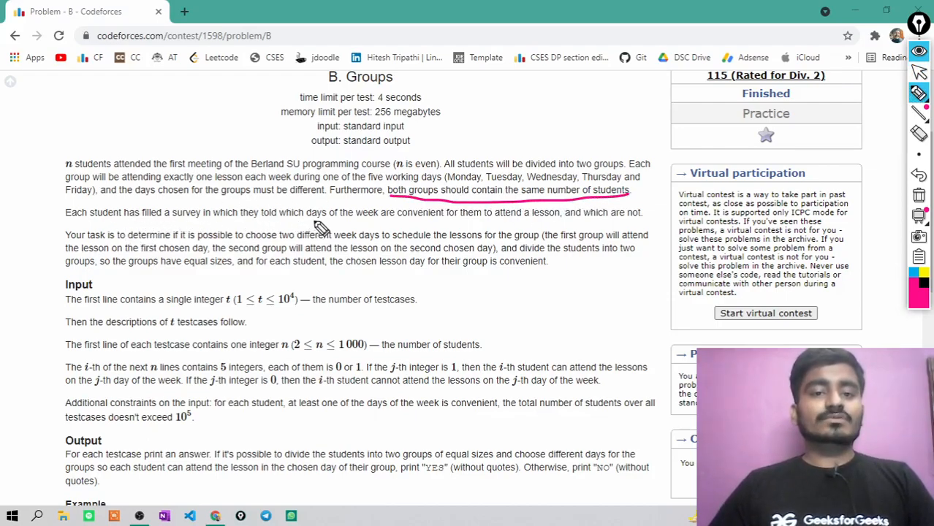
mouse_move(512, 230)
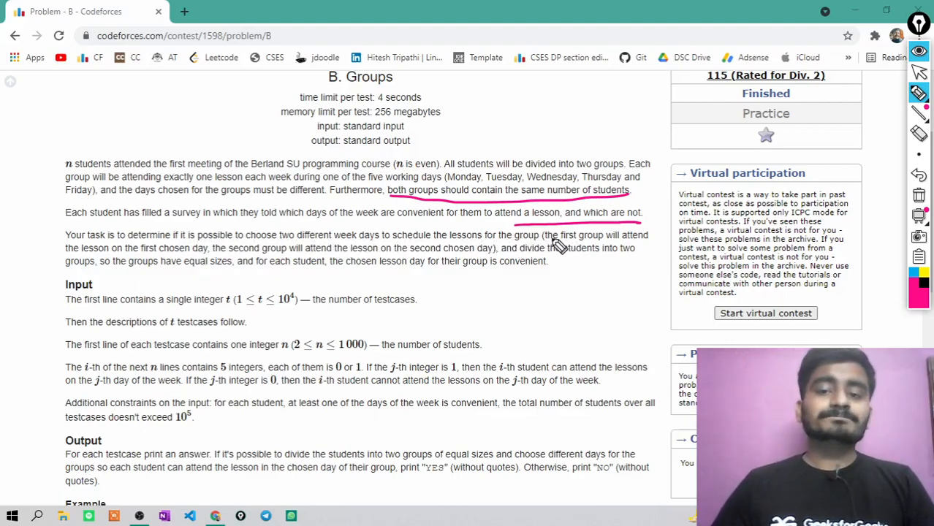
mouse_move(114, 262)
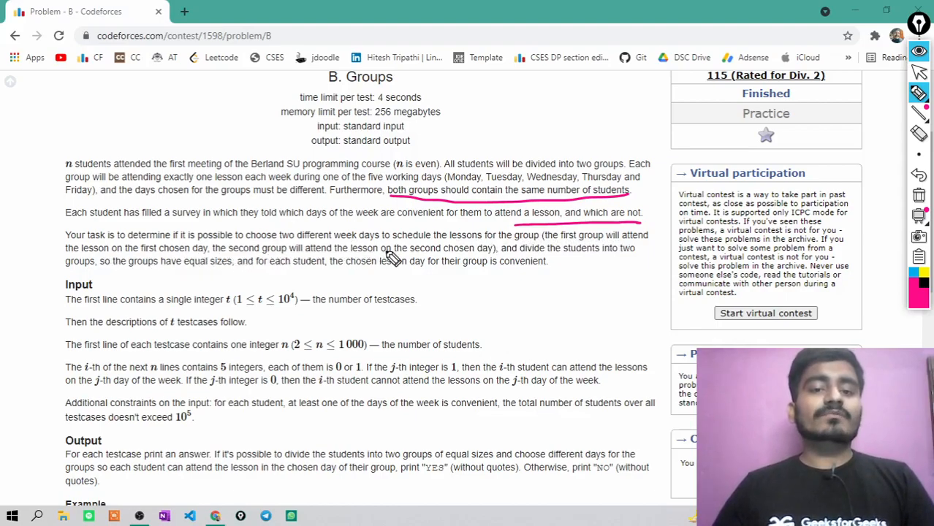
mouse_move(538, 261)
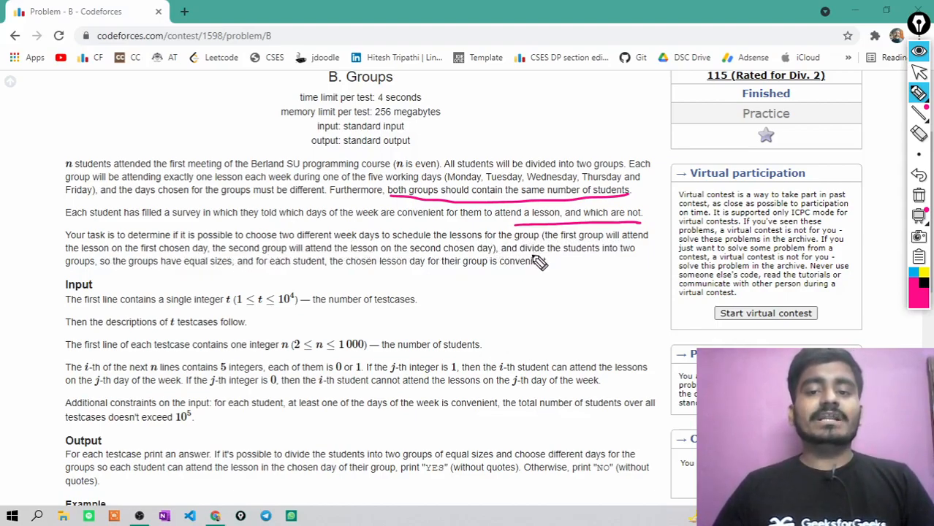
left_click_drag(538, 262, 81, 275)
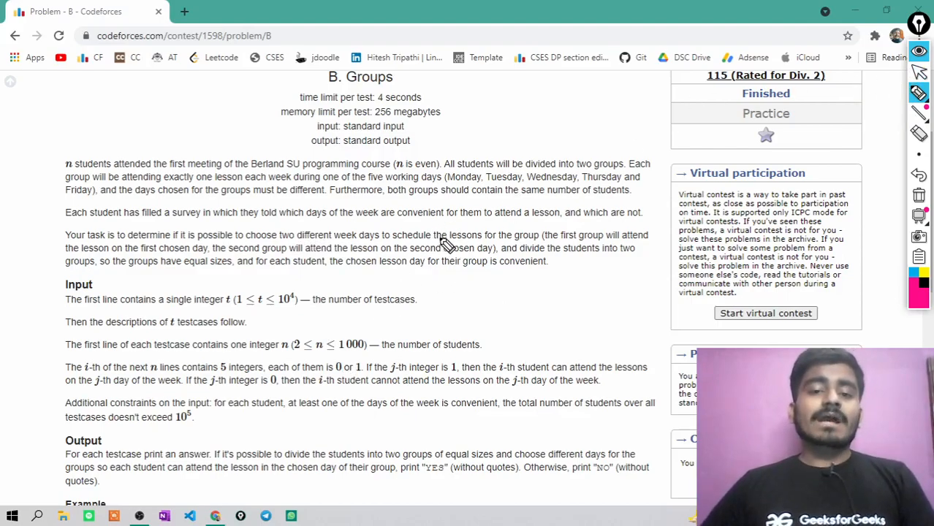
mouse_move(494, 223)
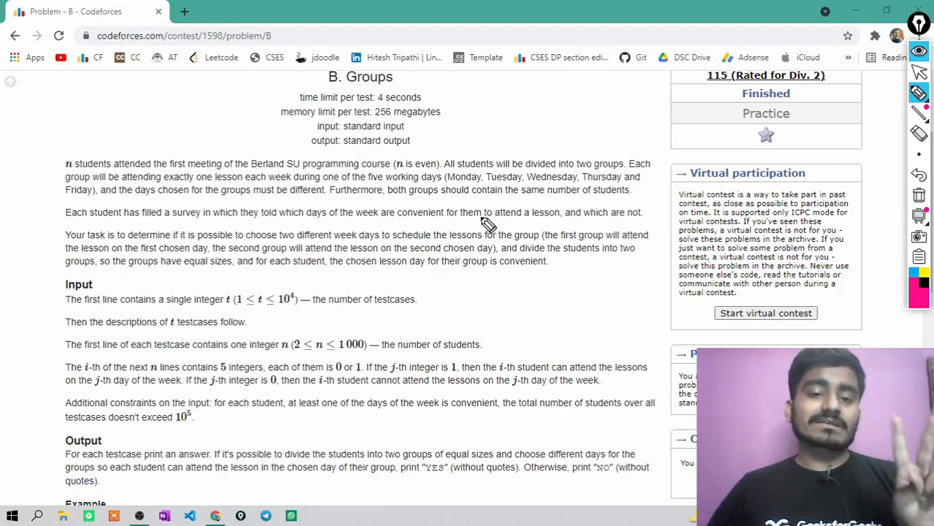
mouse_move(285, 227)
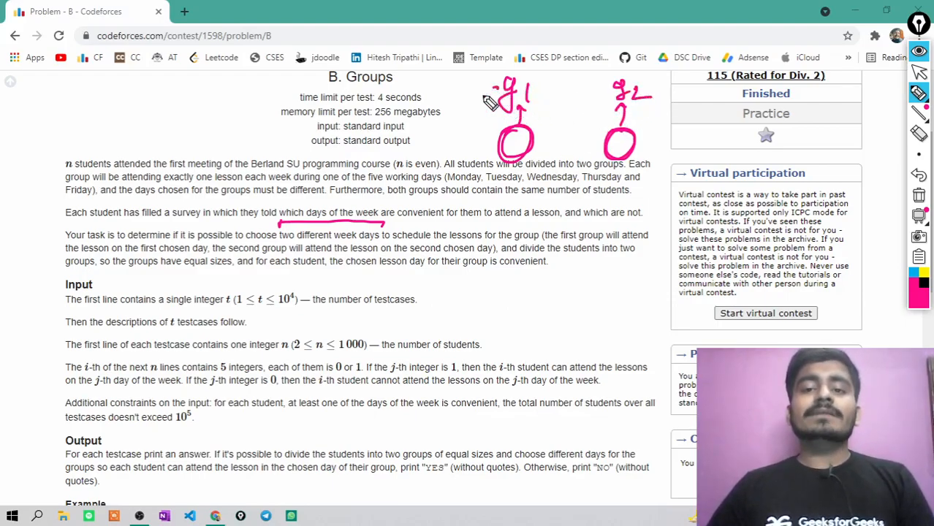
Redraw the two group circles with the pen beside the Input section.
left_click_drag(673, 110, 731, 132)
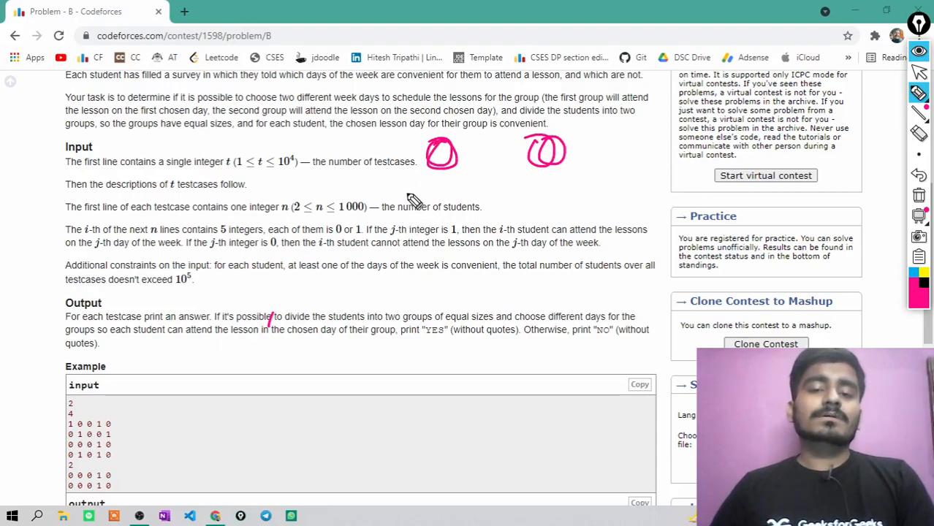
Draw an oval, weekday labels, and arrows to two chosen-day circles labelled a and b.
left_click_drag(409, 202, 541, 190)
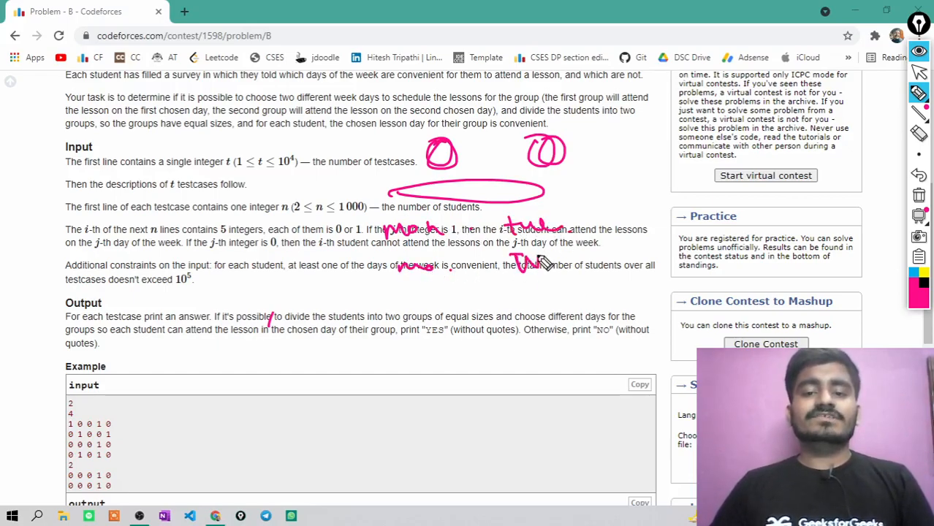
left_click_drag(406, 298, 462, 295)
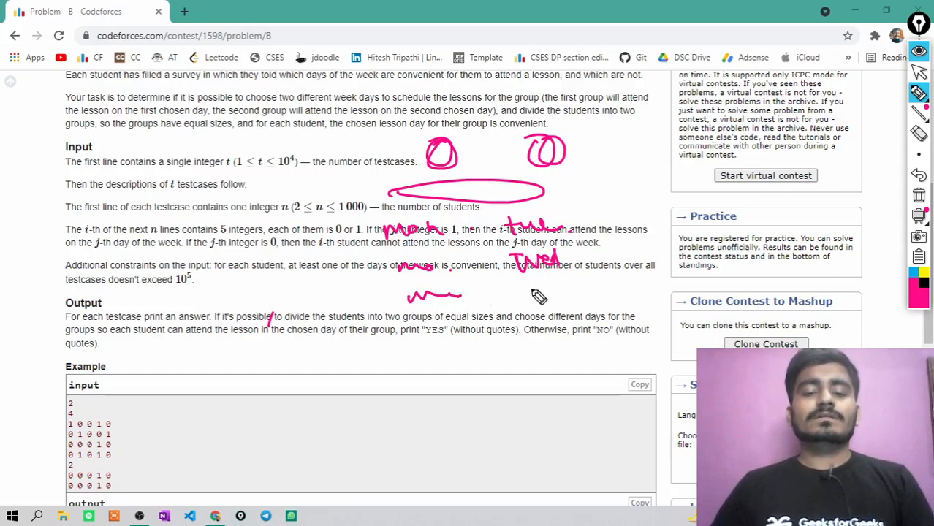
left_click_drag(519, 292, 574, 292)
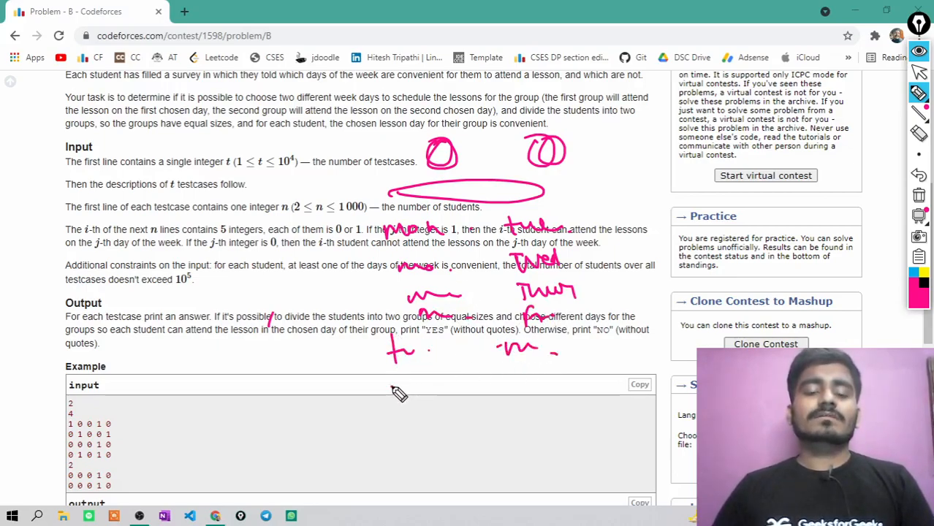
left_click_drag(398, 395, 552, 223)
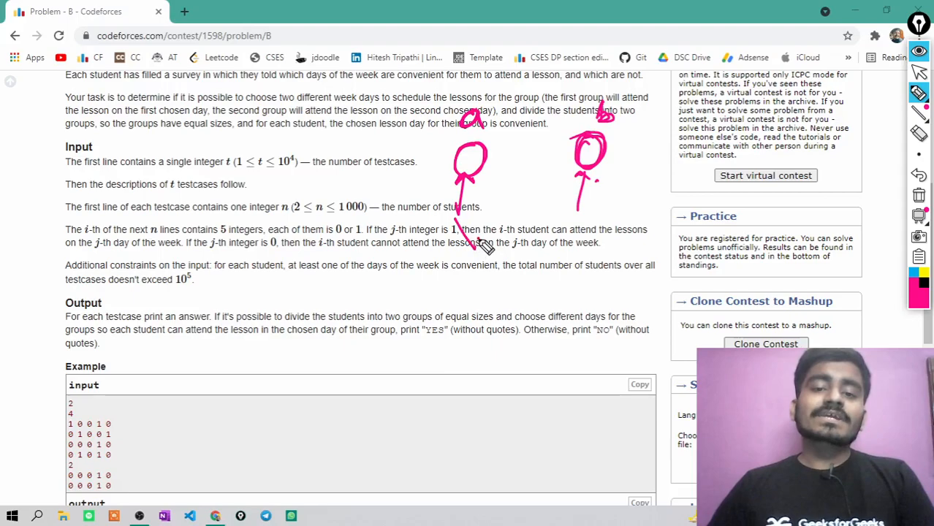
Draw two n/2 student groups leading to Yes and circle the Yes/No output note.
left_click_drag(450, 274, 497, 299)
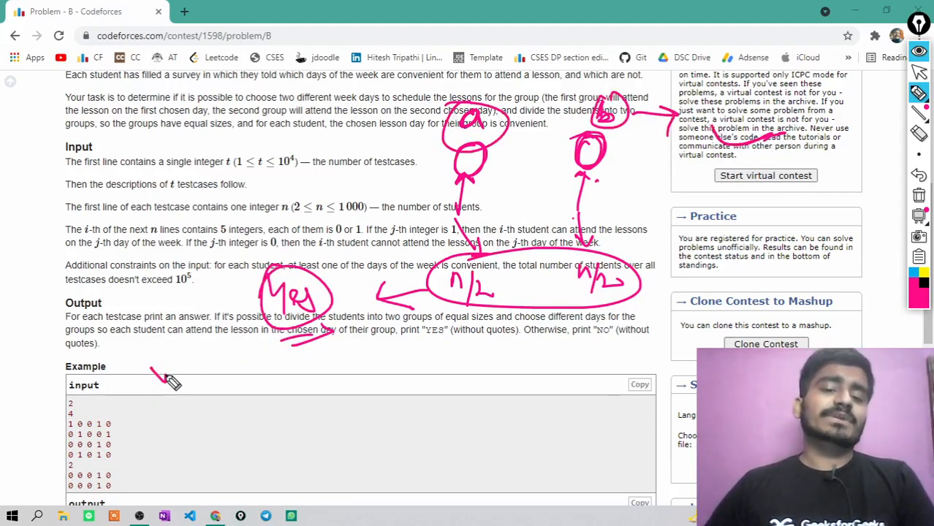
left_click_drag(157, 358, 249, 447)
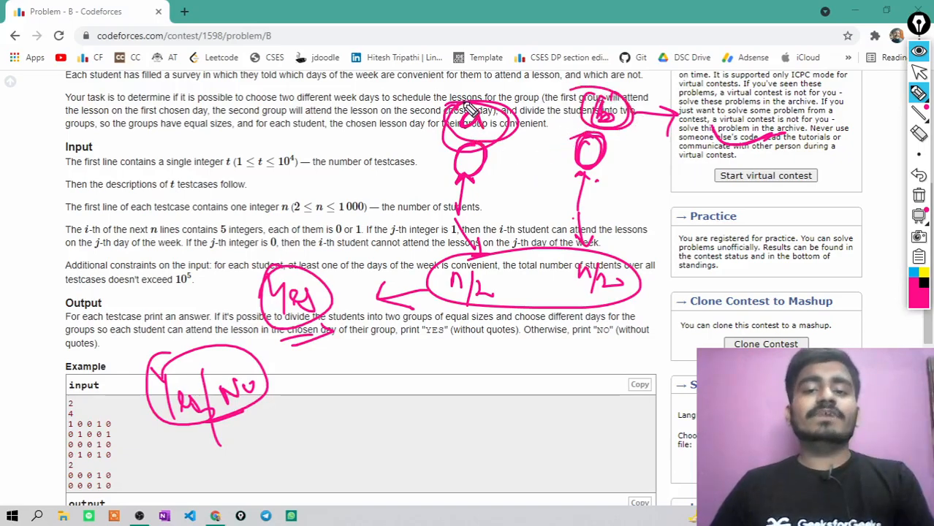
mouse_move(541, 210)
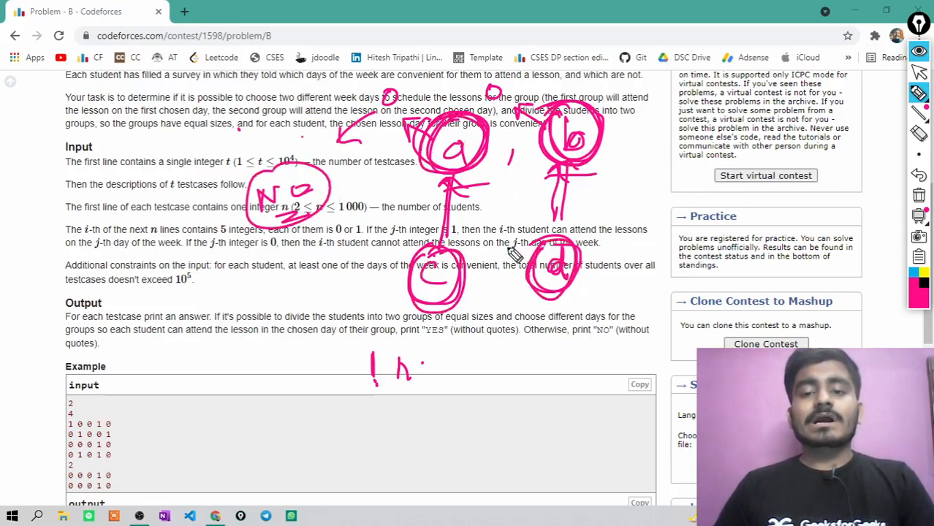
Write the '>= n/2' students-per-day condition below the sketch.
left_click_drag(446, 358, 501, 369)
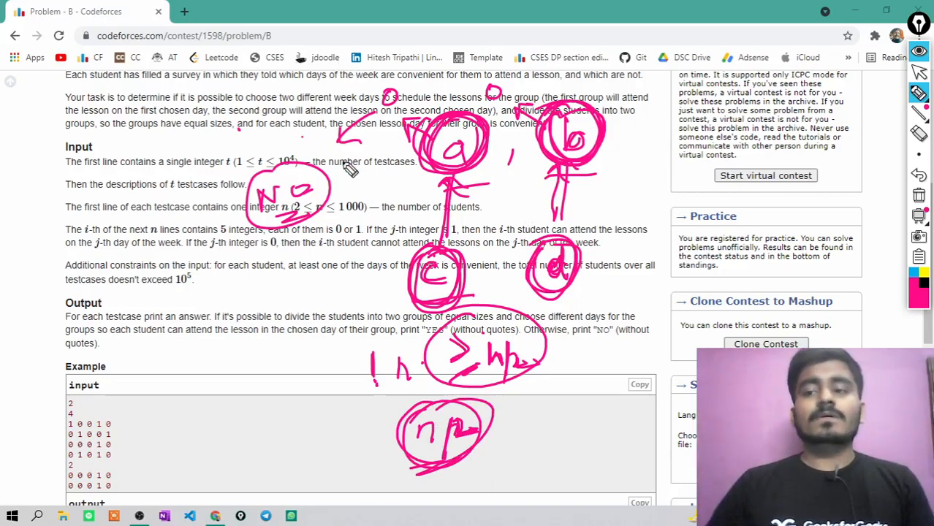
mouse_move(919, 195)
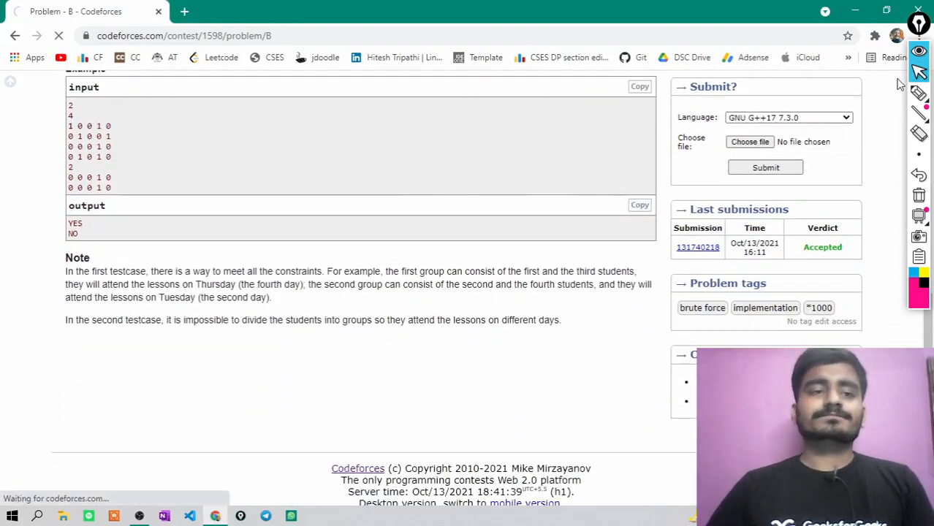
Open accepted submission 131740218 and scroll through its C++ source code.
left_click(698, 248)
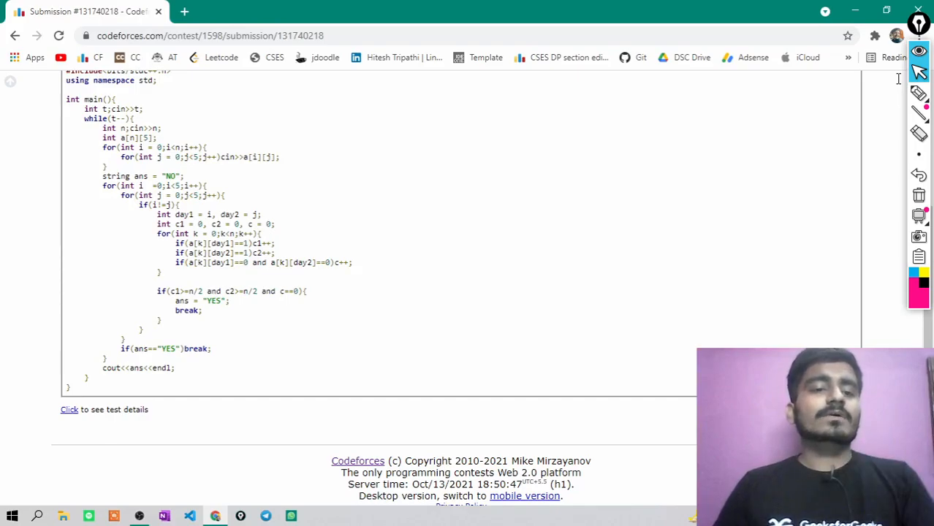
mouse_move(901, 82)
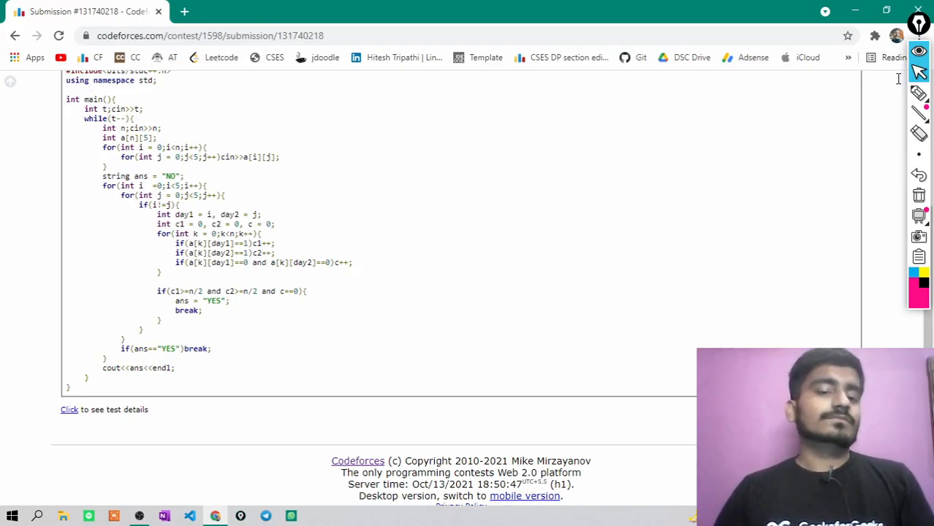
scroll("down", 3)
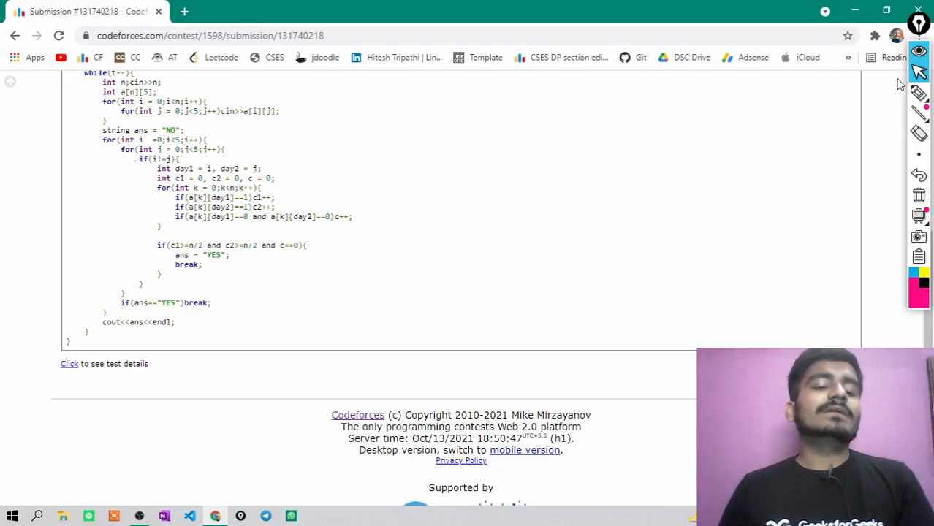
scroll("up", 3)
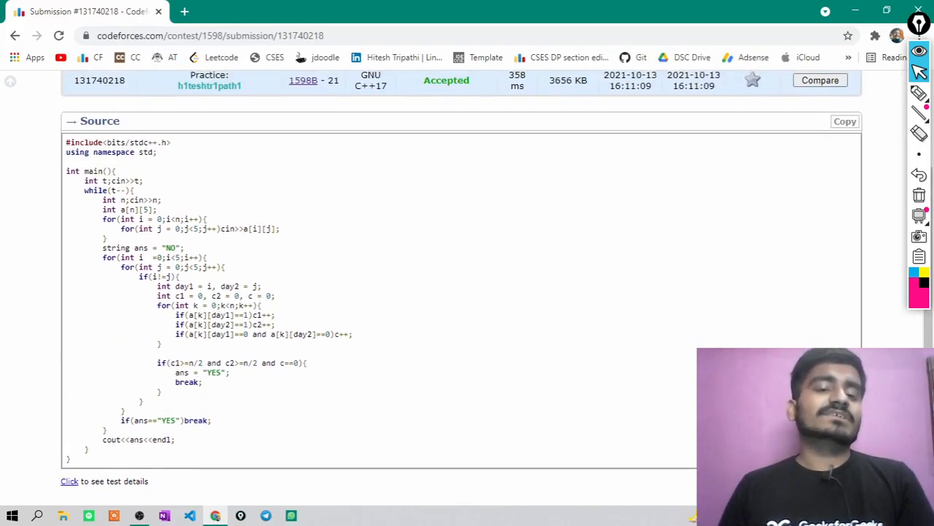